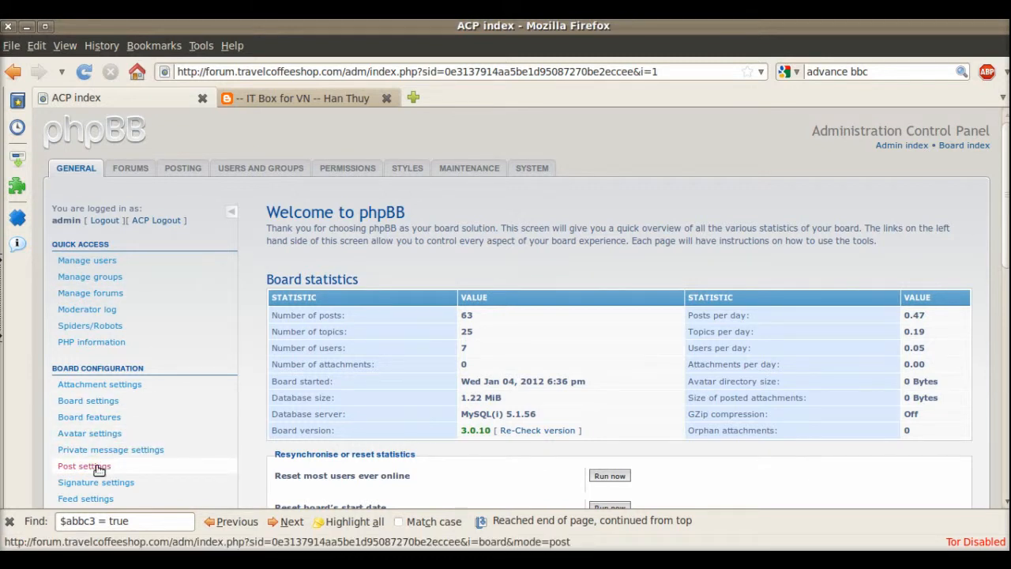
Go to the Post settings page where the [FLASH] BBCode tag is allowed.
left_click(89, 433)
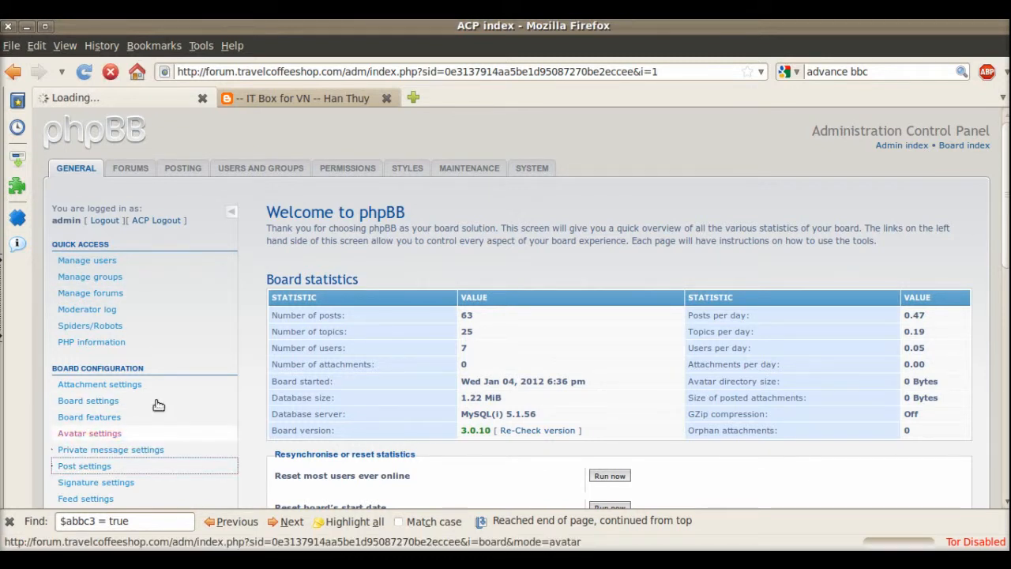
left_click(85, 465)
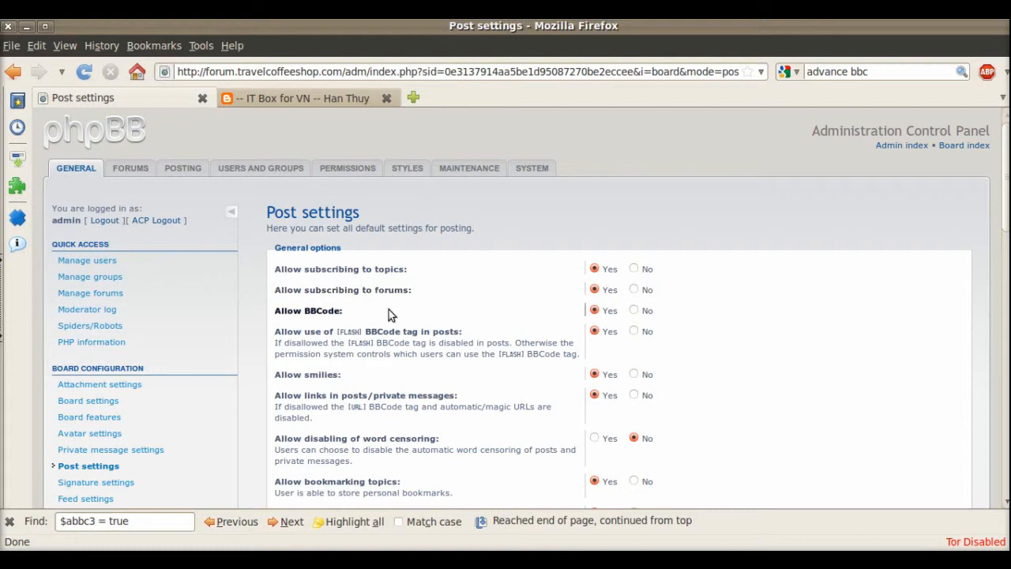
mouse_move(576, 331)
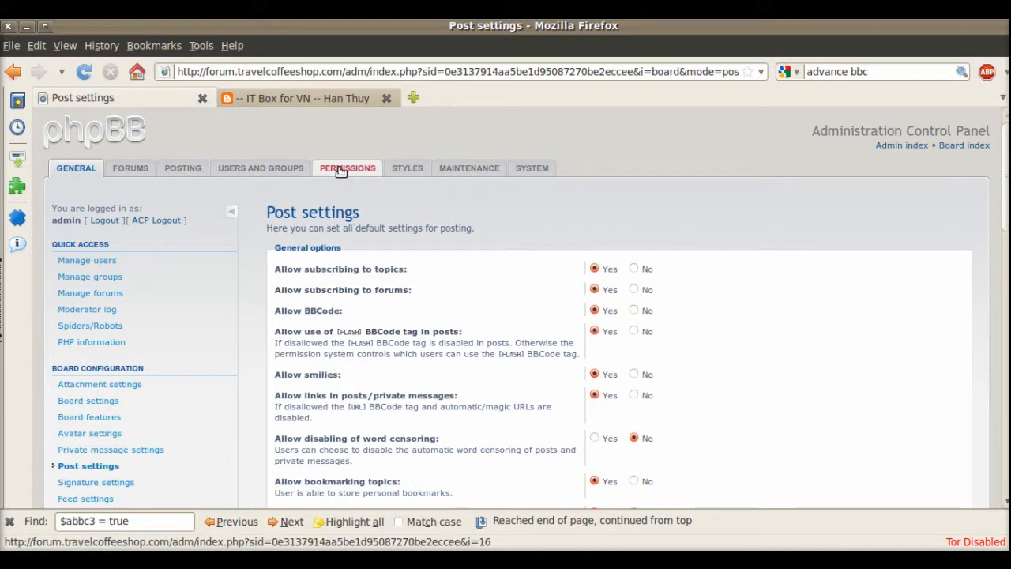
In Forum permissions, select the Welcome to the Travel Coffee Shop Forum and submit.
left_click(347, 169)
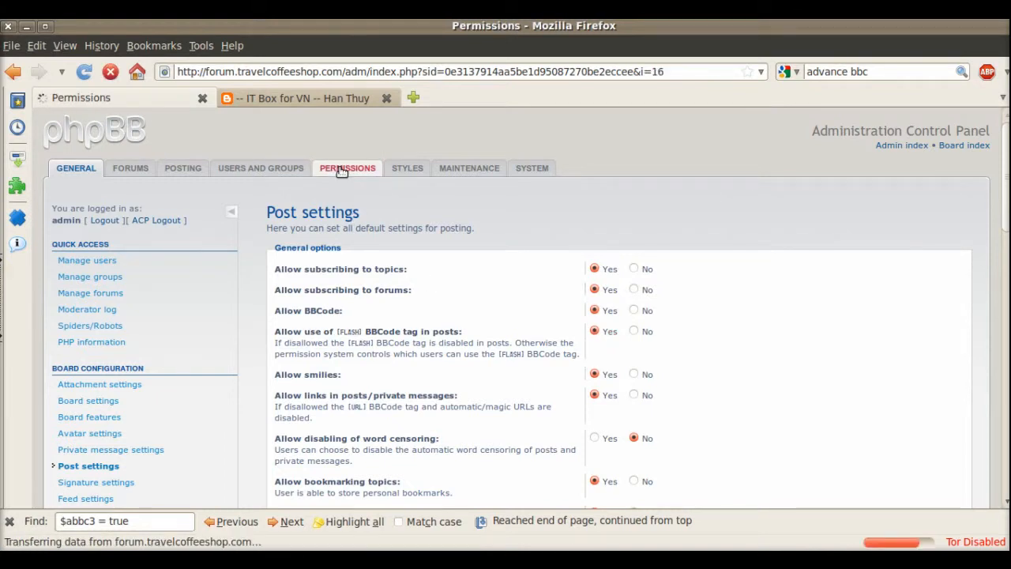
left_click(347, 167)
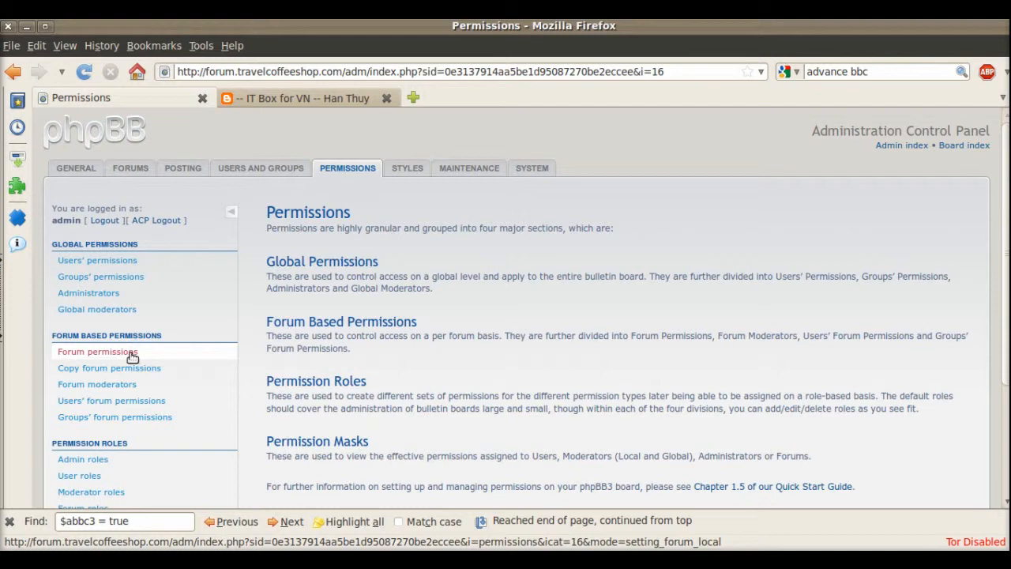
left_click(97, 352)
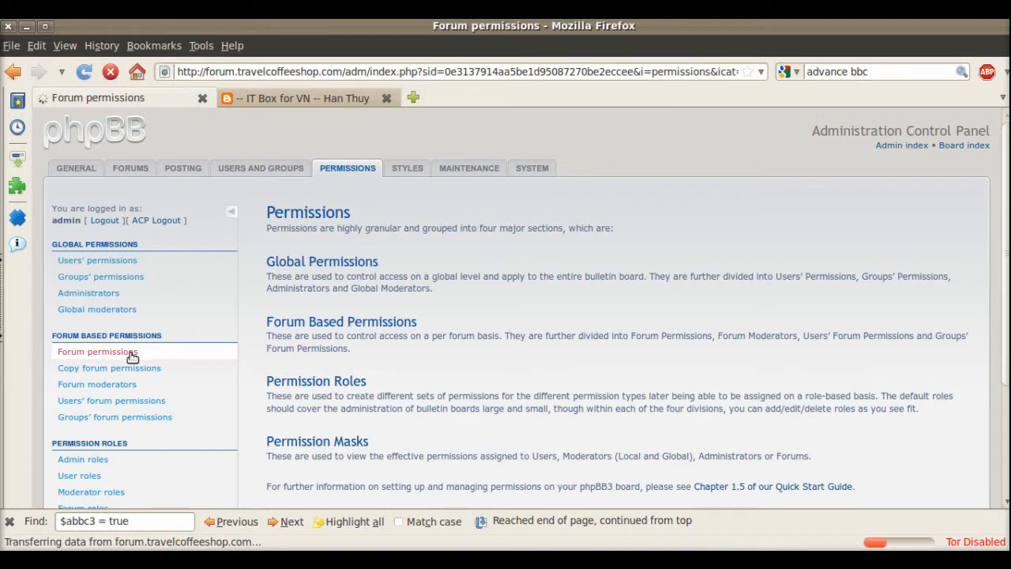
left_click(97, 351)
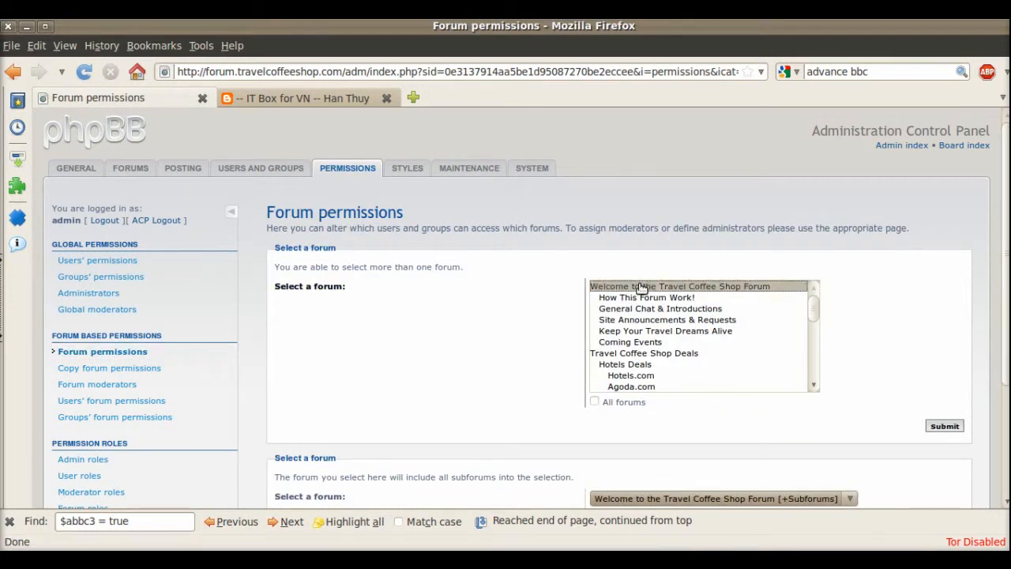
left_click(943, 425)
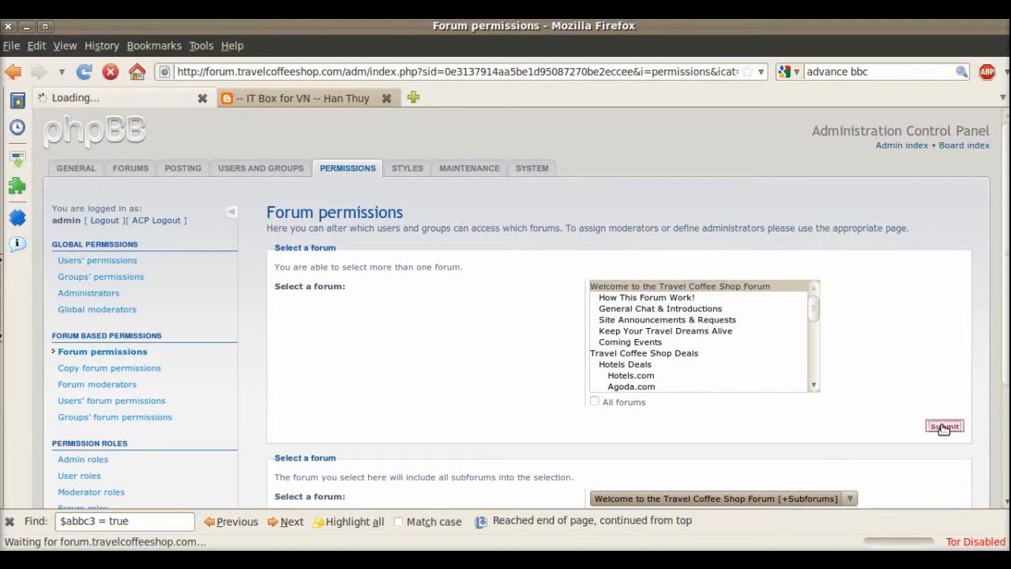
left_click(943, 427)
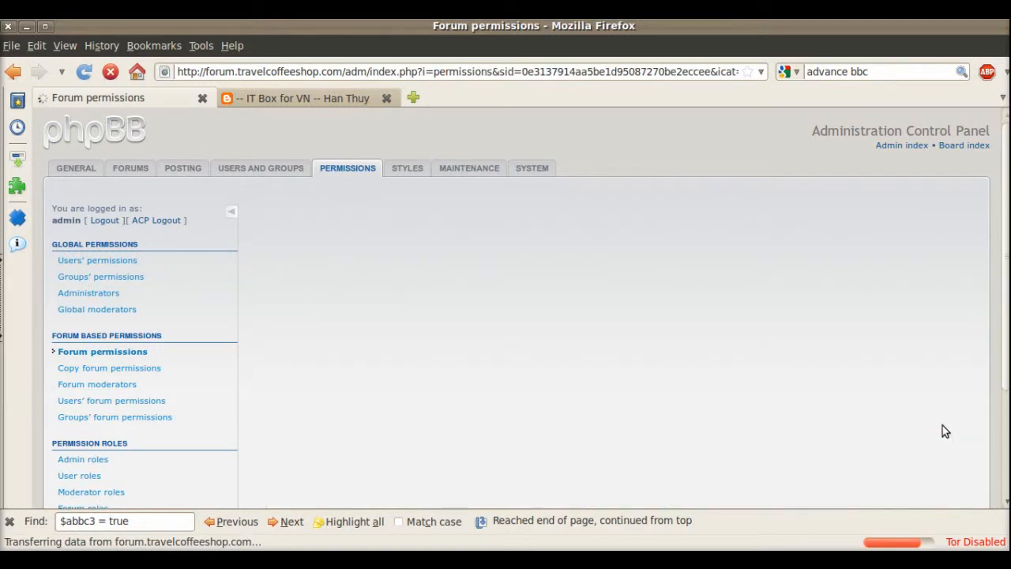
left_click(102, 350)
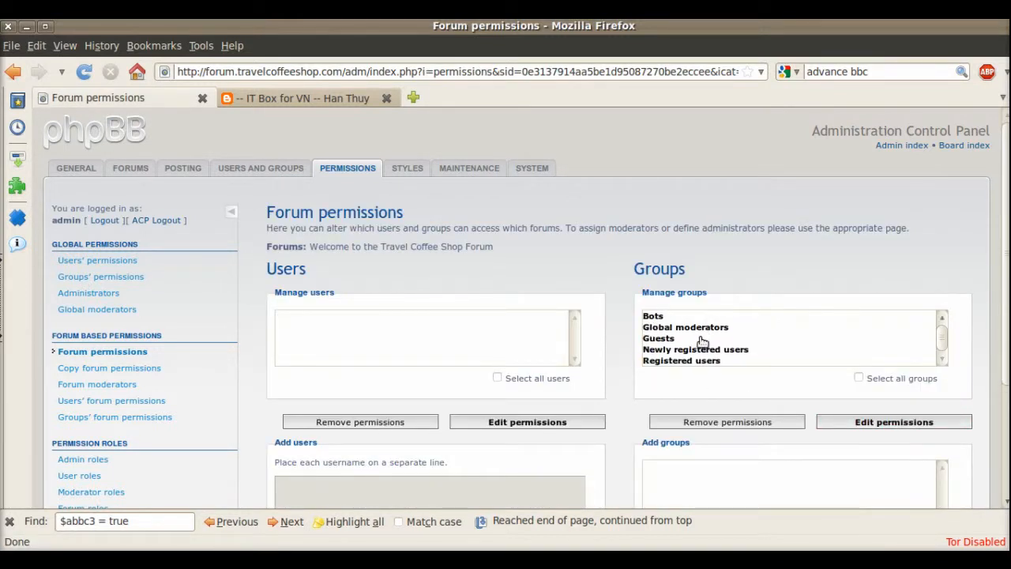
Select the Registered users group and begin editing its permissions.
left_click(680, 360)
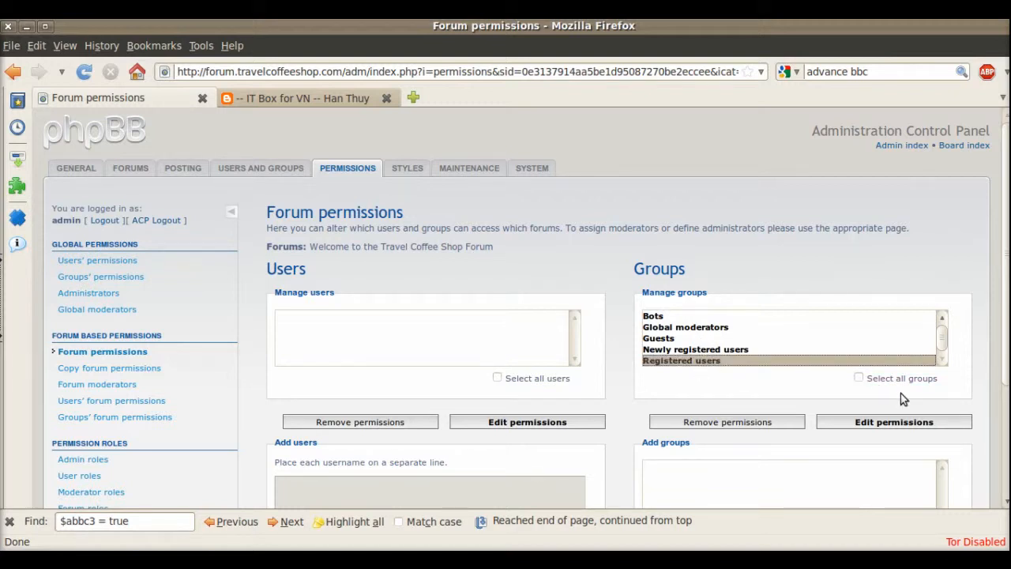
left_click(893, 421)
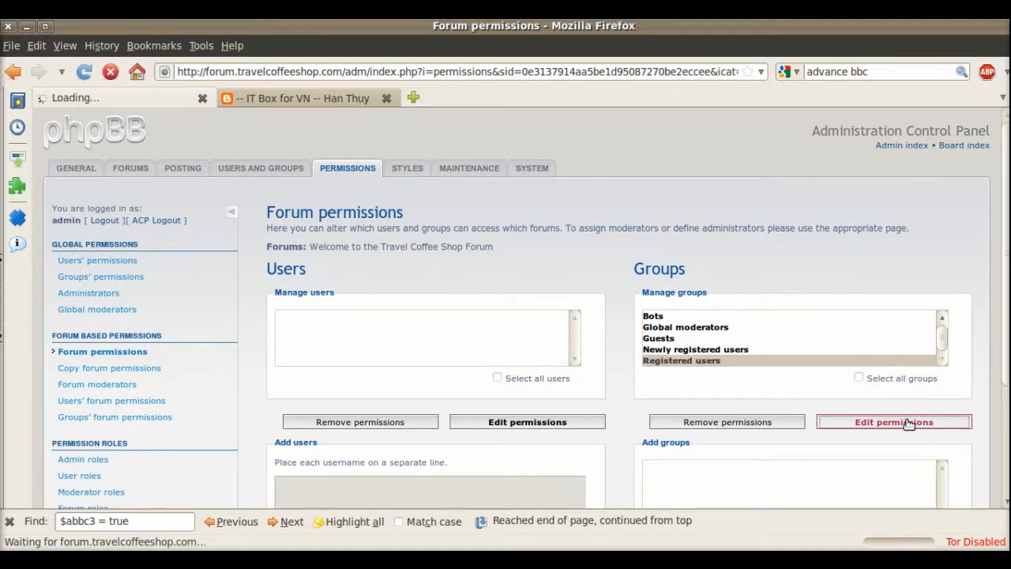
In Advanced Content permissions, set Can use [flash] BBCode tag to Yes, then head to the board index.
left_click(893, 421)
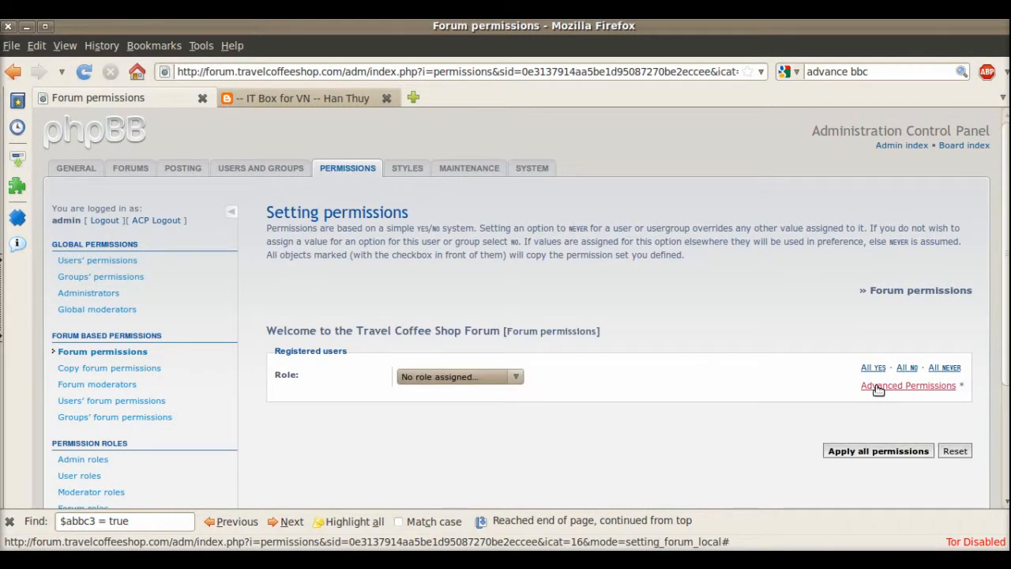
left_click(907, 385)
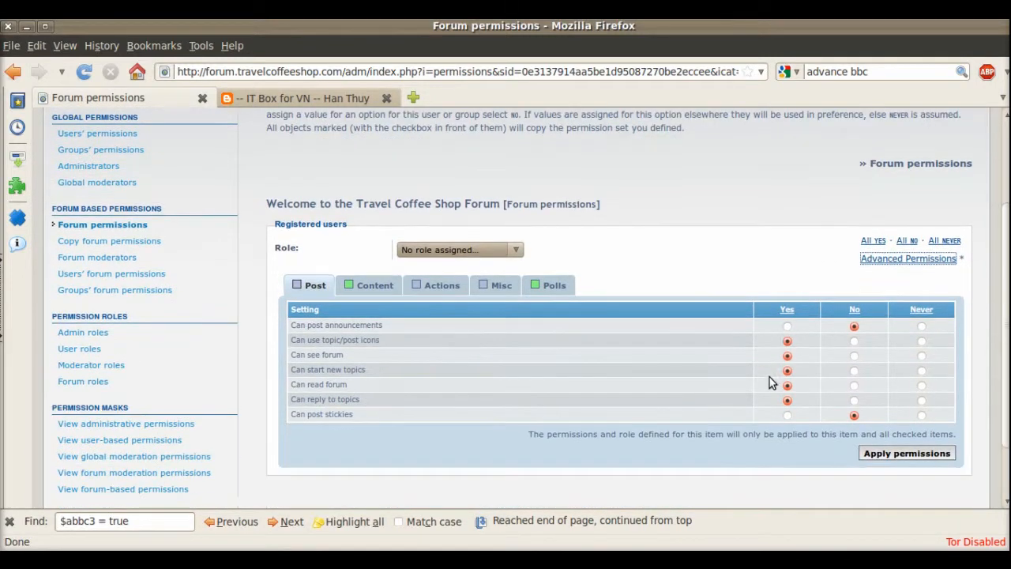
left_click(375, 285)
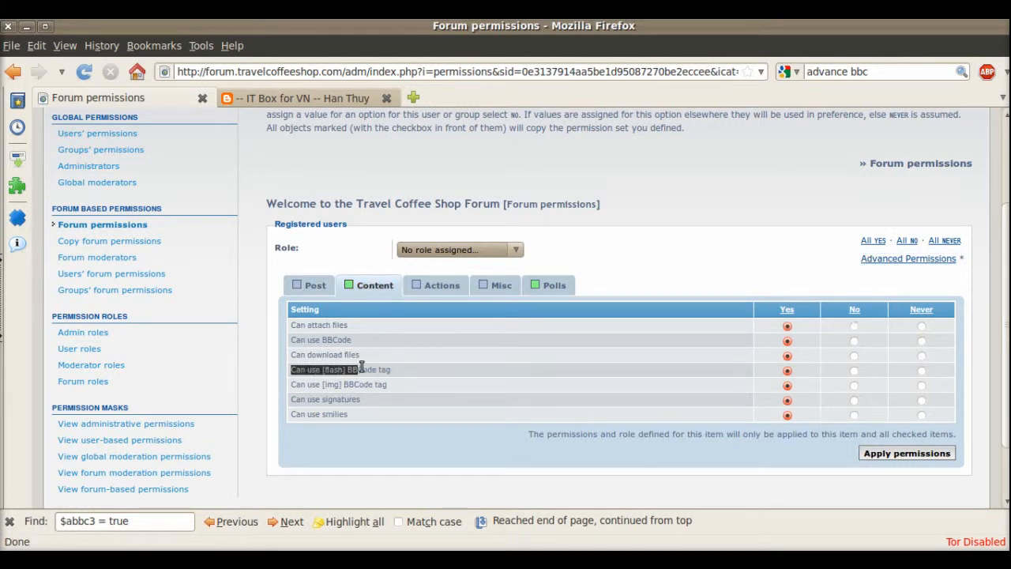
left_click(786, 369)
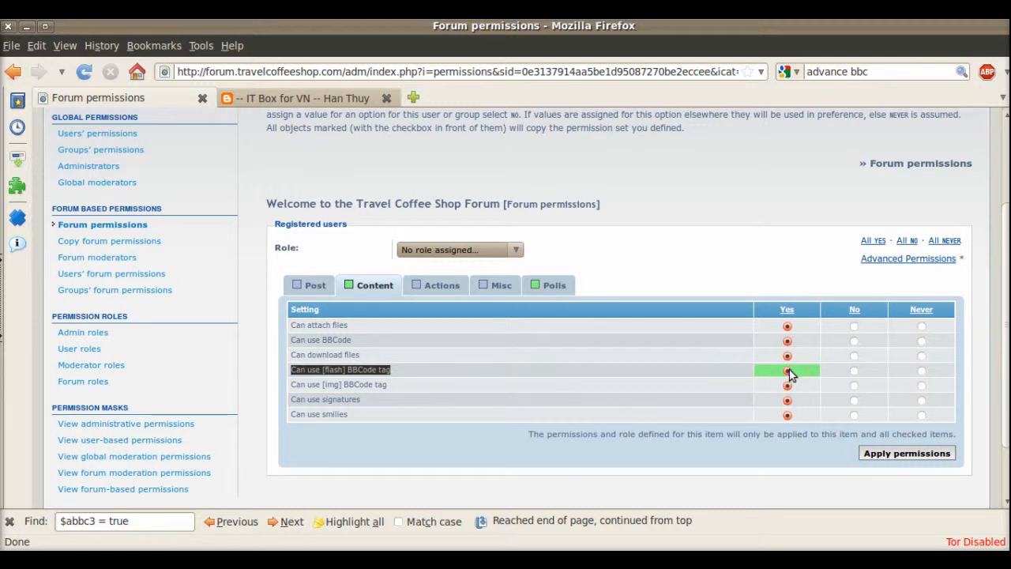
scroll("up", 3)
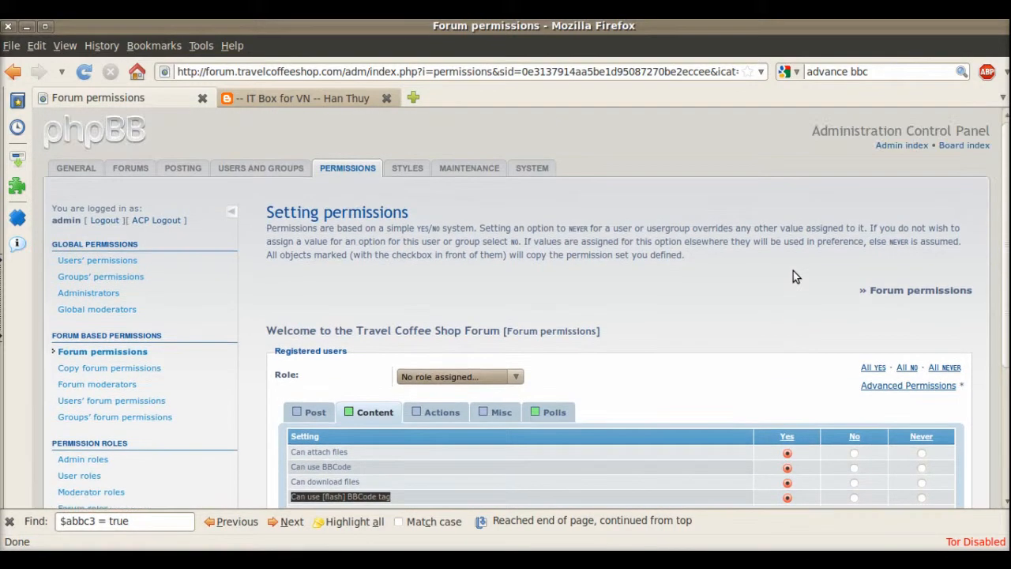
left_click(964, 146)
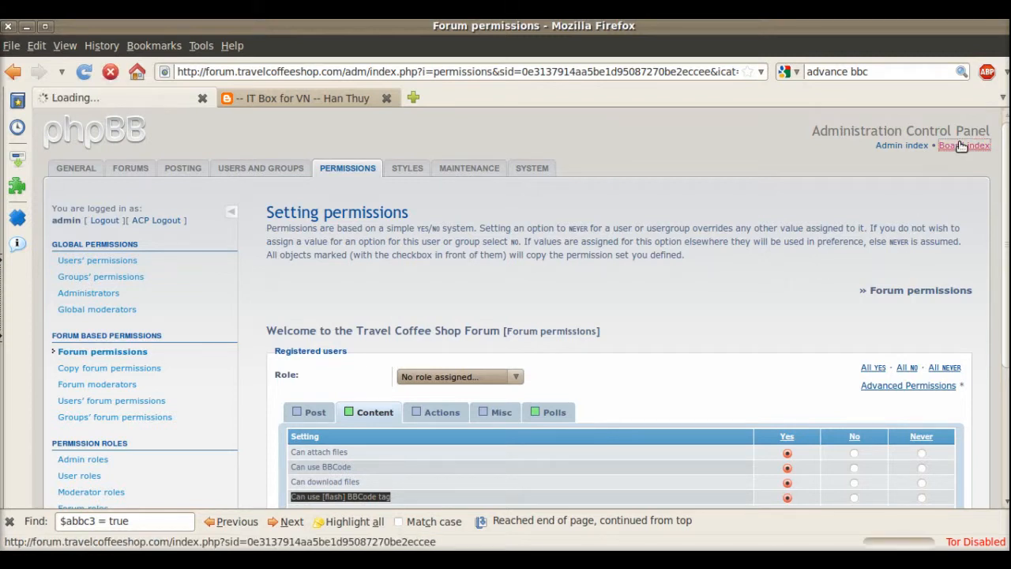
Enter the How This Forum Work! forum and start a new topic.
left_click(963, 145)
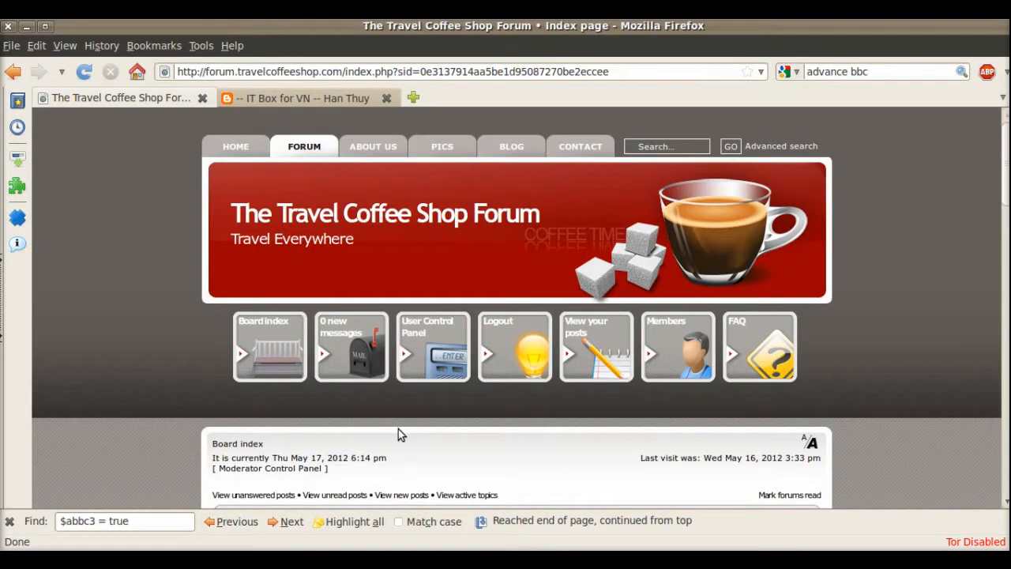
scroll("down", 3)
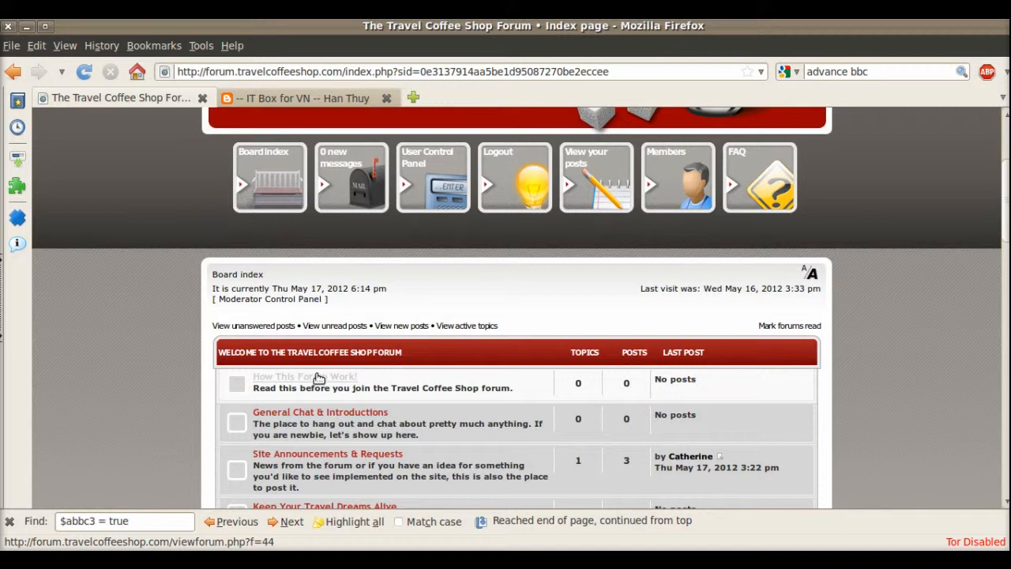
left_click(304, 376)
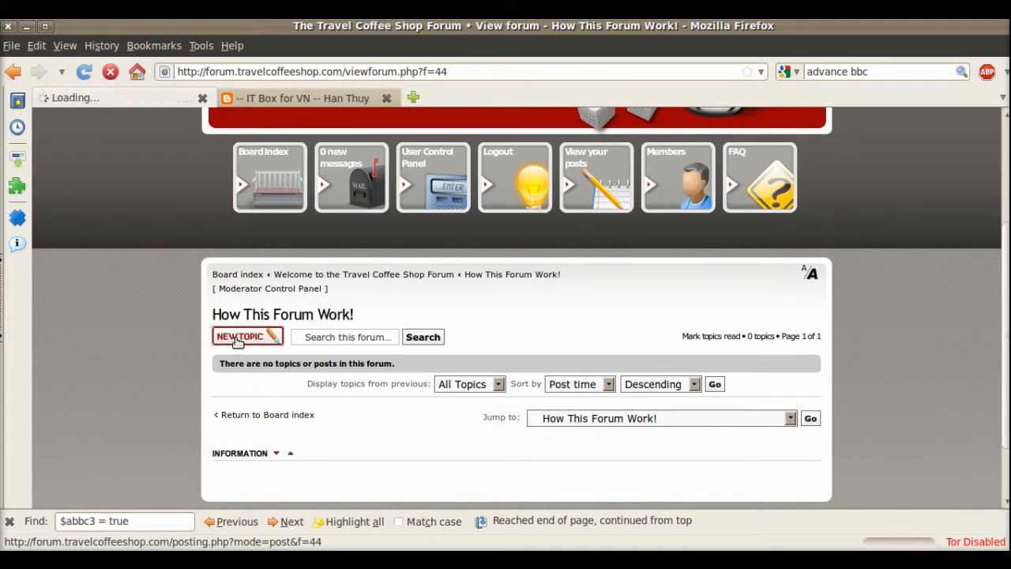
left_click(242, 336)
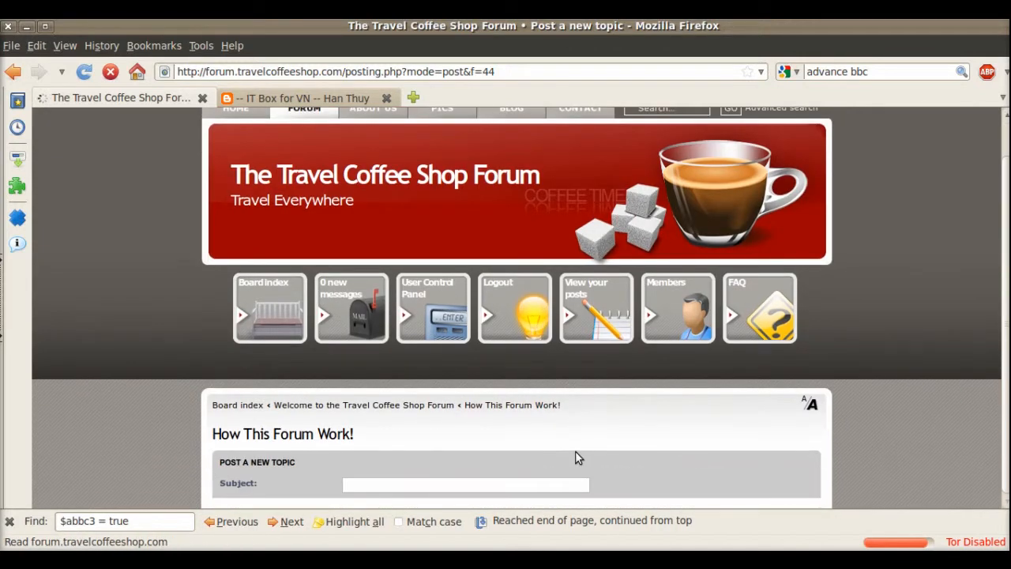